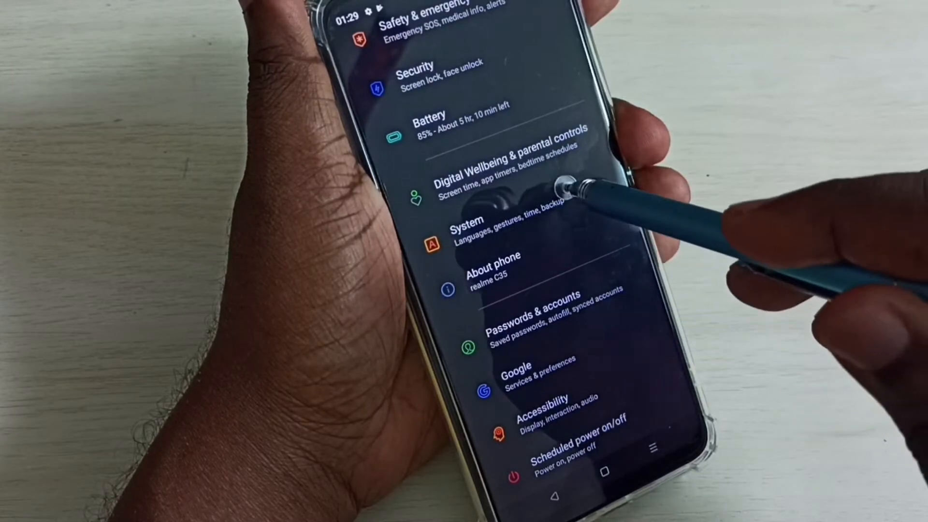
Step: Go into System settings and scroll down until Software update is visible
{"action": "left_click", "coordinate": [467, 231]}
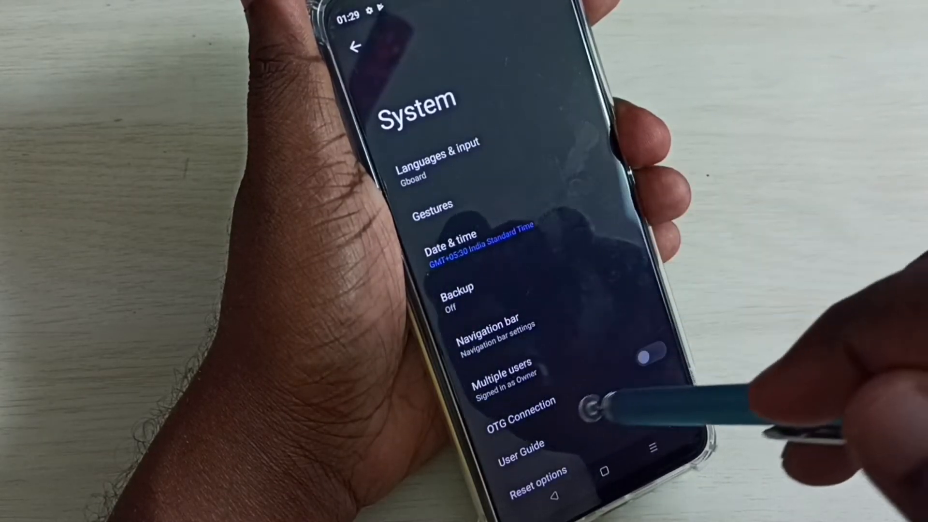
{"action": "scroll", "scroll_direction": "up", "scroll_amount": 3}
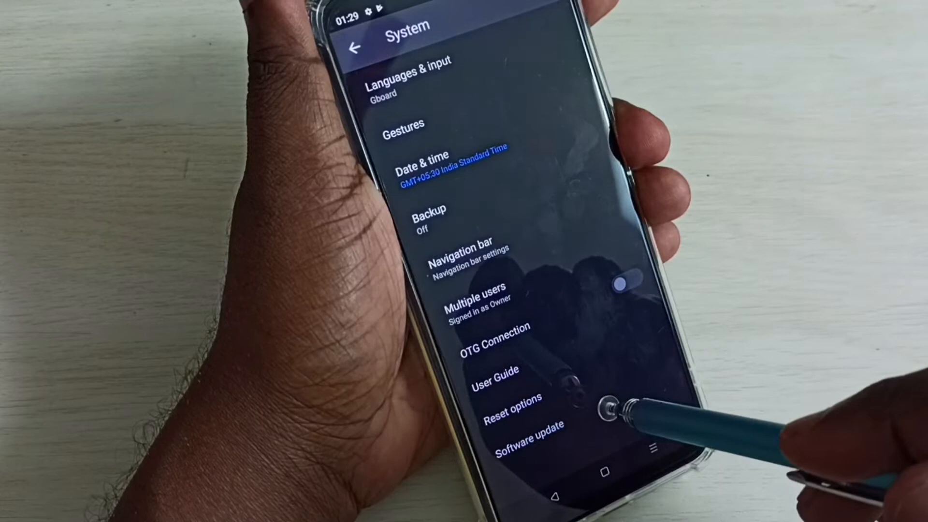